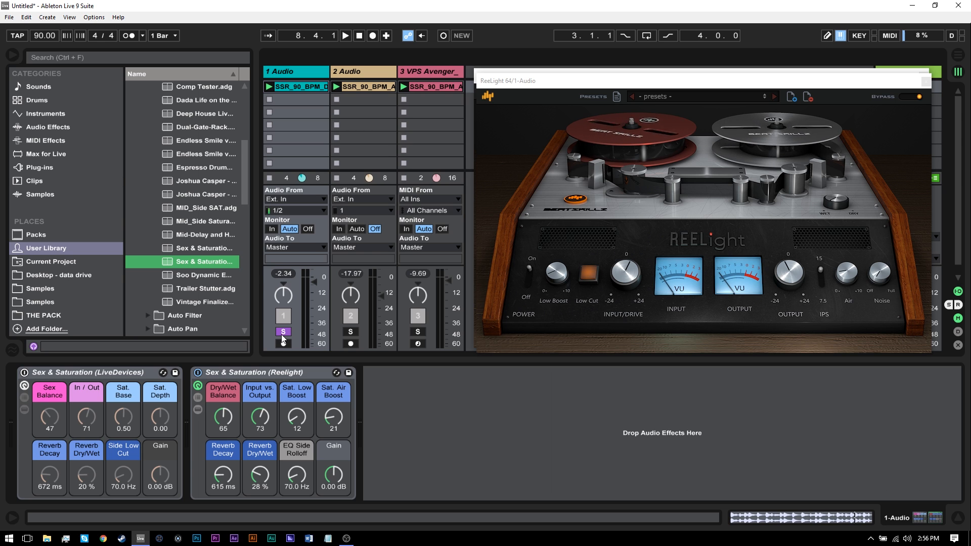
# Step: Delete both Sex & Saturation racks from 1 Audio and close the ReeLight plugin window
pyautogui.click(345, 36)
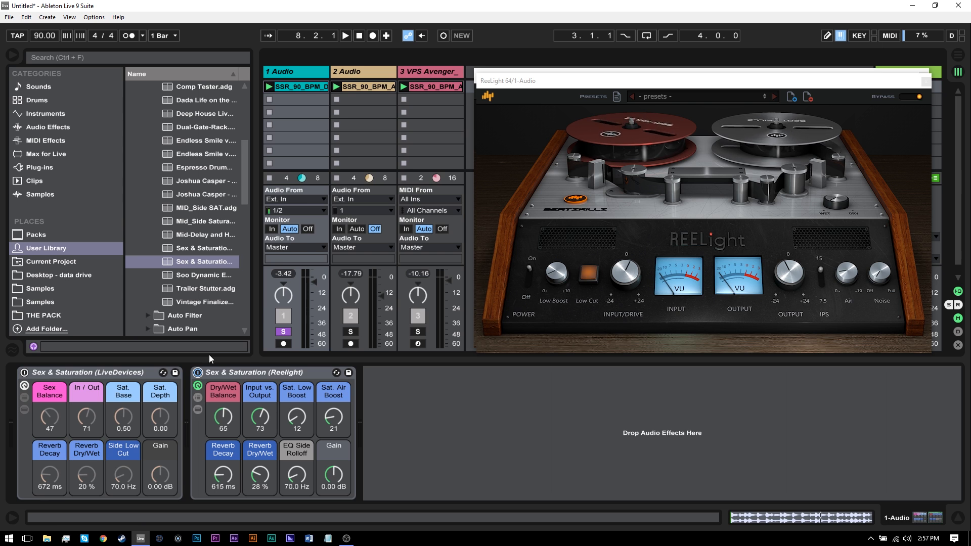
pyautogui.click(197, 376)
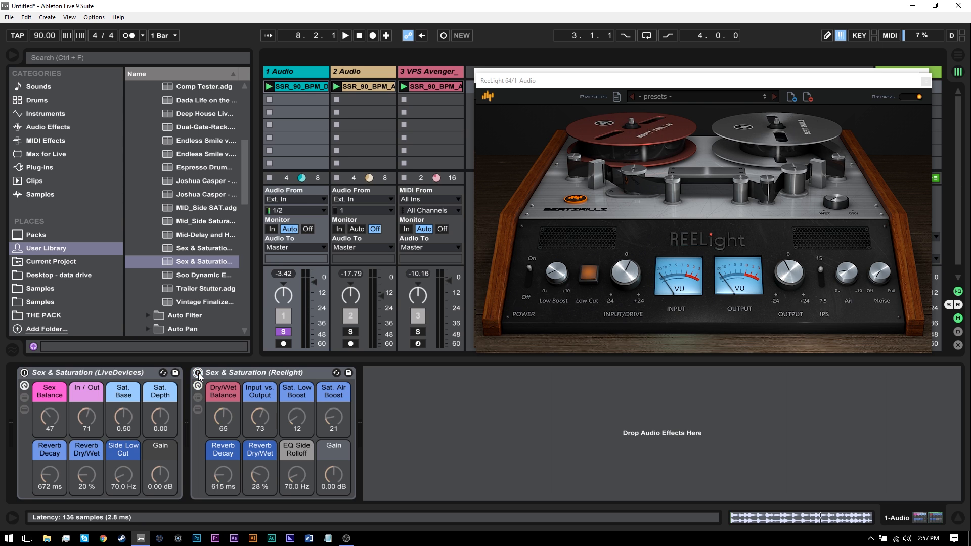
pyautogui.click(345, 35)
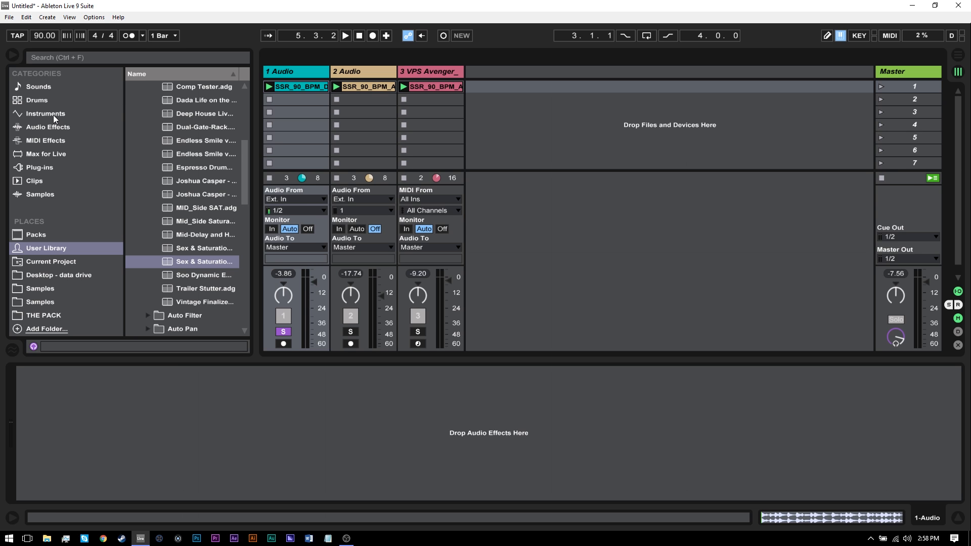
# Step: Add an empty Audio Effect Rack from Audio Effects and put Saturator in its chain
pyautogui.click(44, 113)
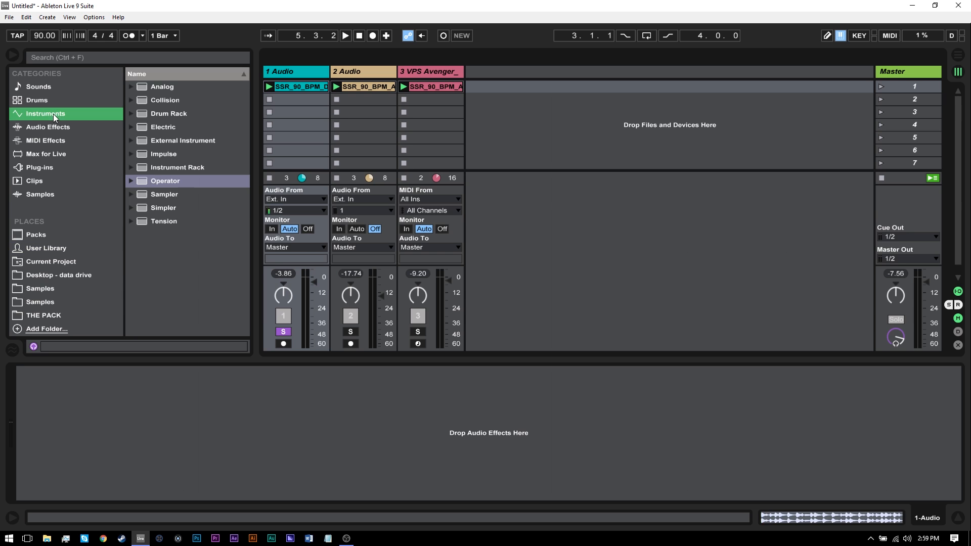
pyautogui.moveTo(80, 141)
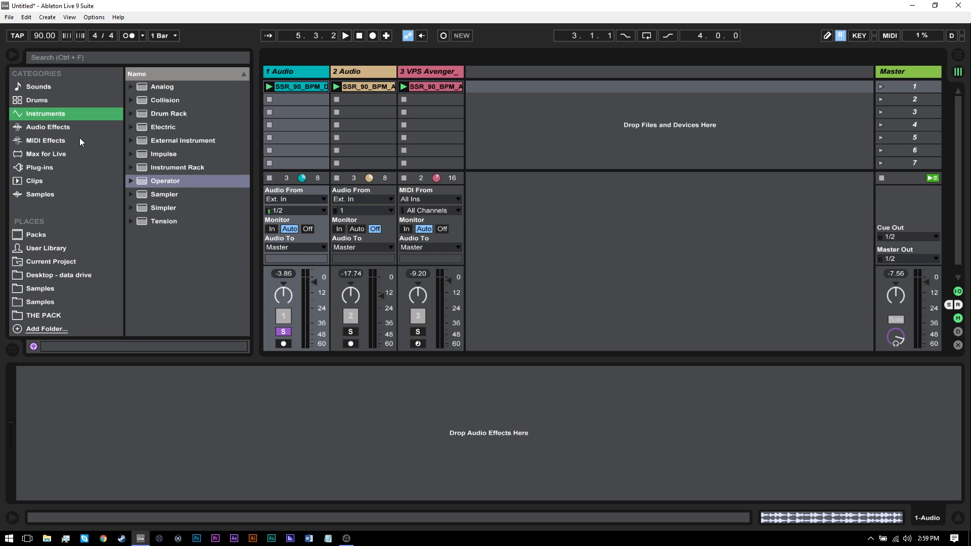
pyautogui.click(48, 127)
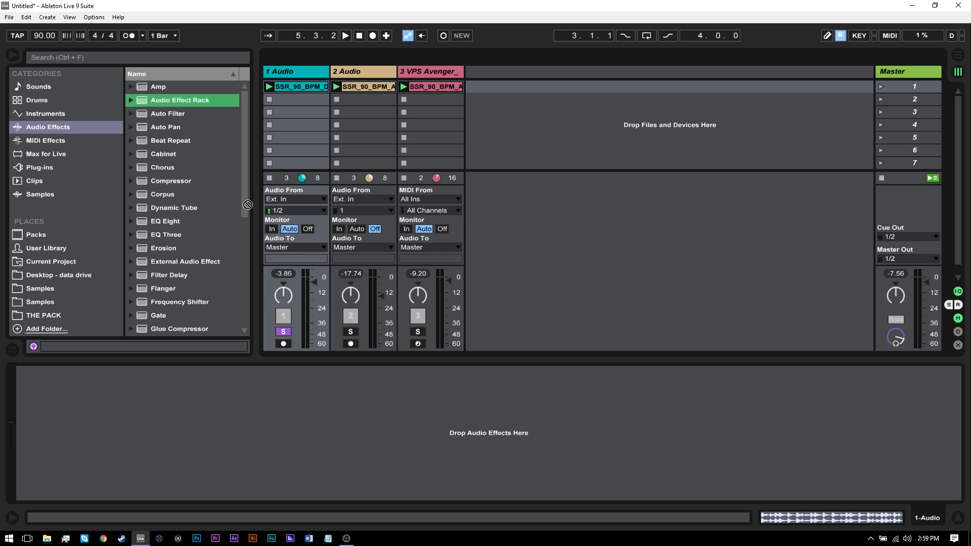
pyautogui.doubleClick(180, 100)
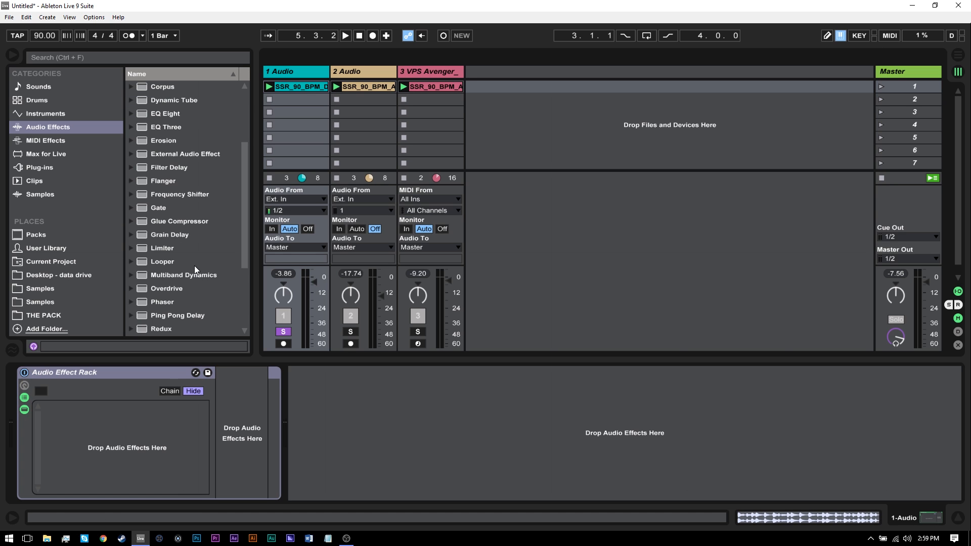
pyautogui.doubleClick(165, 302)
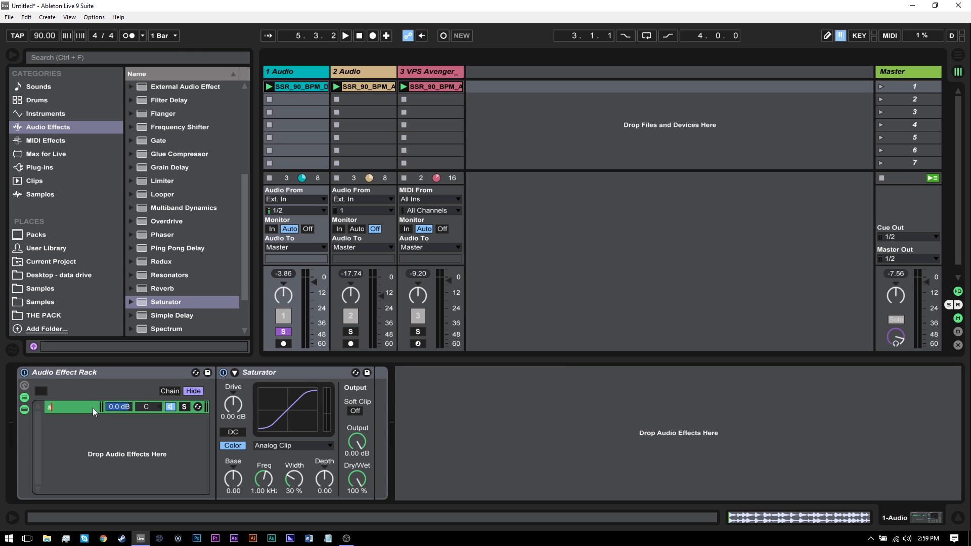
# Step: Create a second, empty chain in the rack and name it 'dry'
pyautogui.rightClick(93, 411)
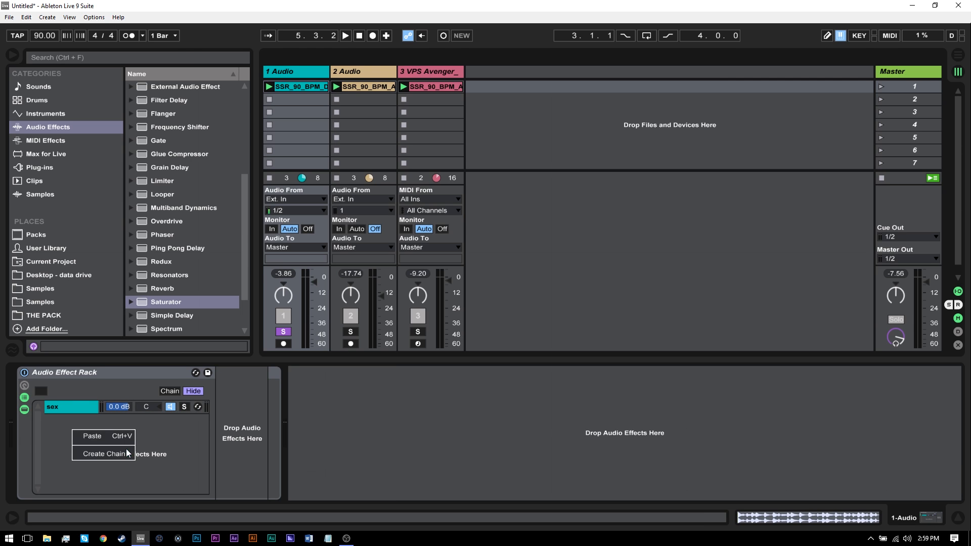
pyautogui.click(104, 453)
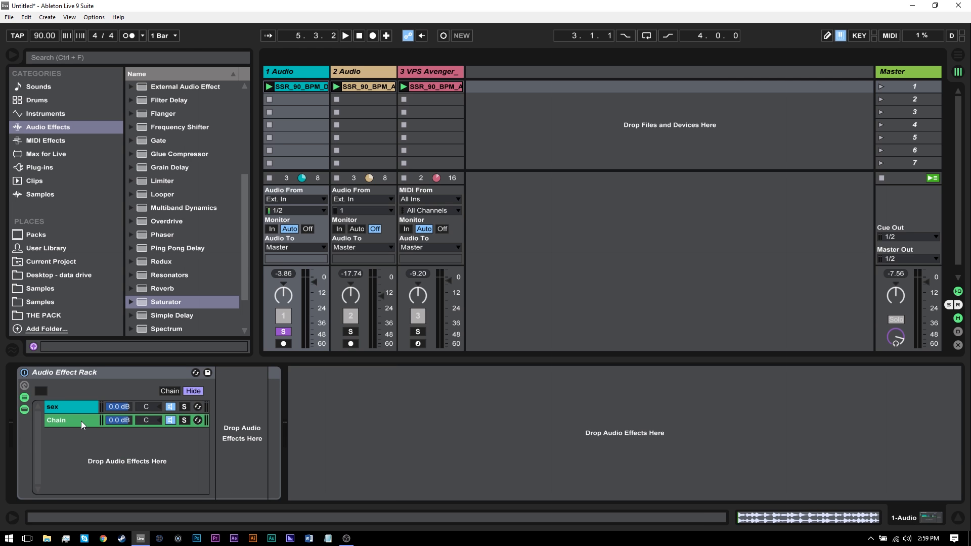
pyautogui.write('dry')
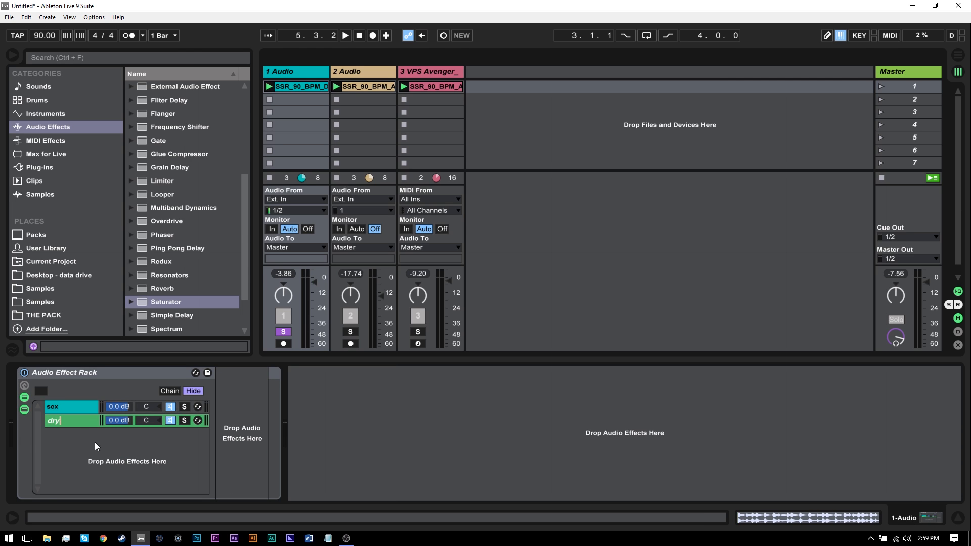
pyautogui.click(169, 391)
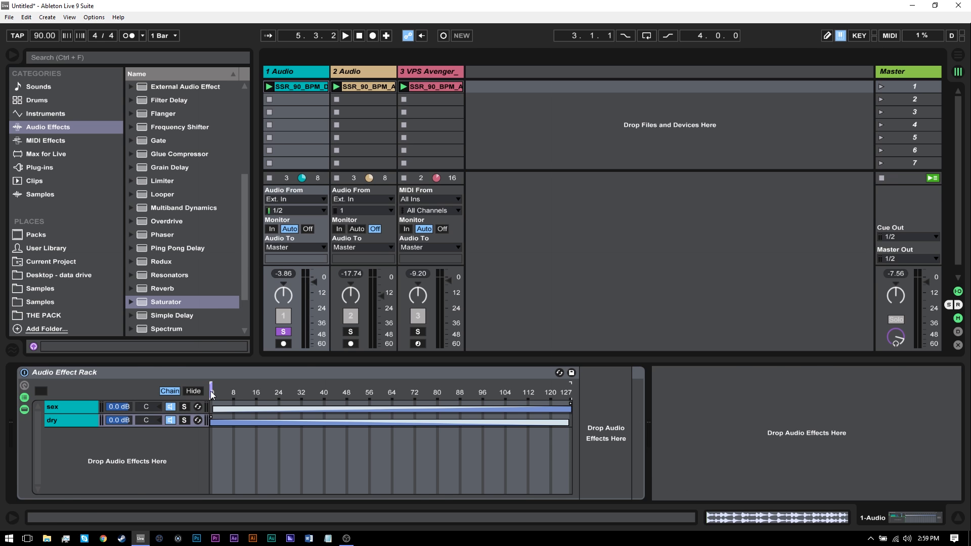
# Step: Reveal the macros and test the Sex Selector chain-select macro, leaving it at 48
pyautogui.click(25, 384)
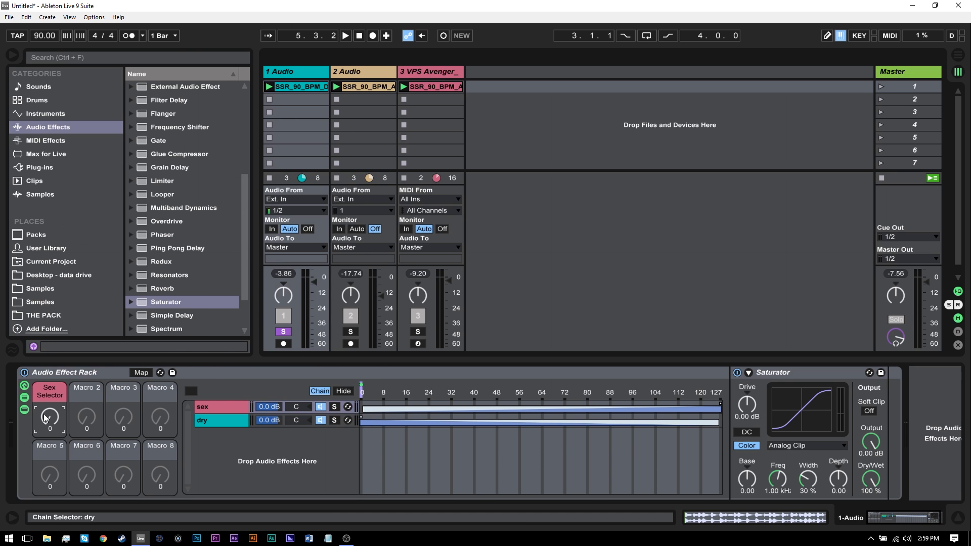
pyautogui.moveTo(49, 416); pyautogui.dragTo(49, 396)
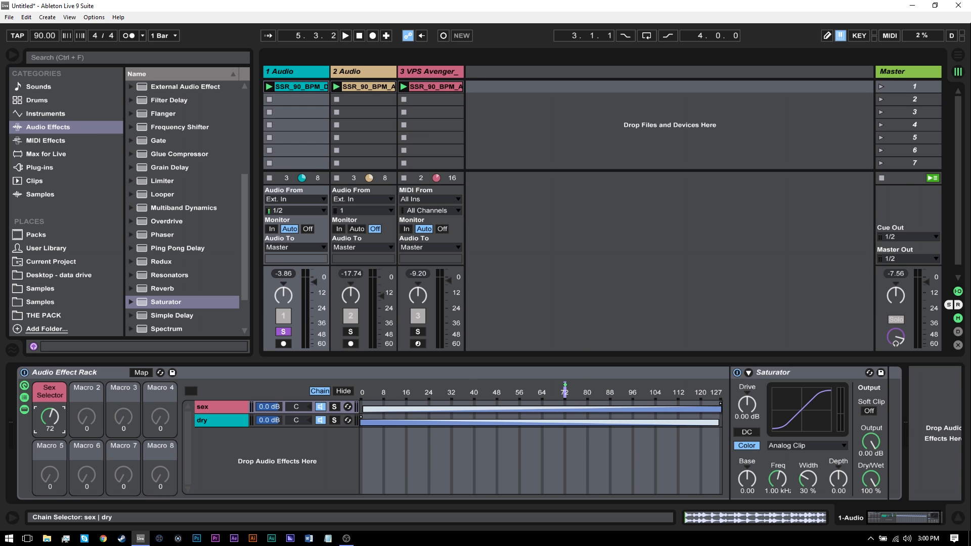
pyautogui.moveTo(49, 414); pyautogui.dragTo(49, 421)
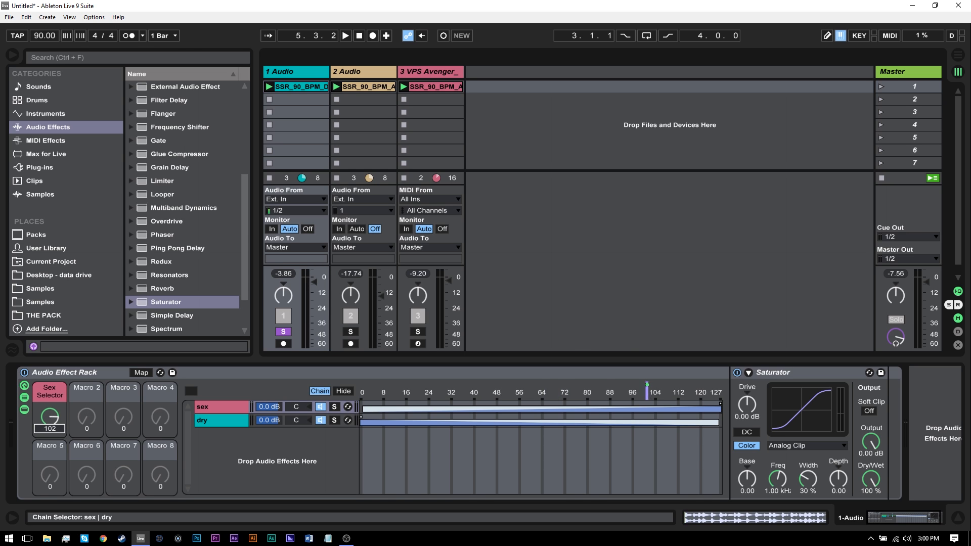
pyautogui.moveTo(49, 412); pyautogui.dragTo(49, 396)
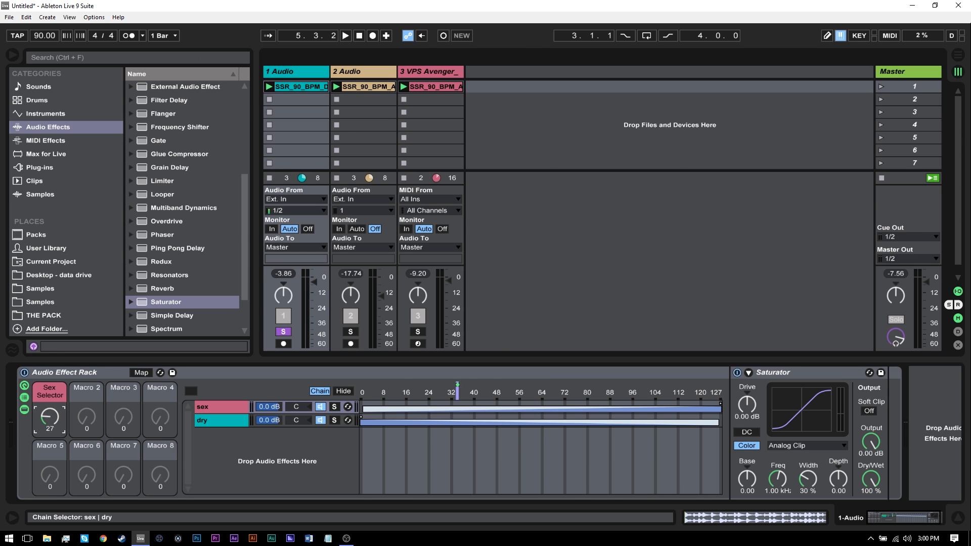
pyautogui.moveTo(49, 414); pyautogui.dragTo(48, 396)
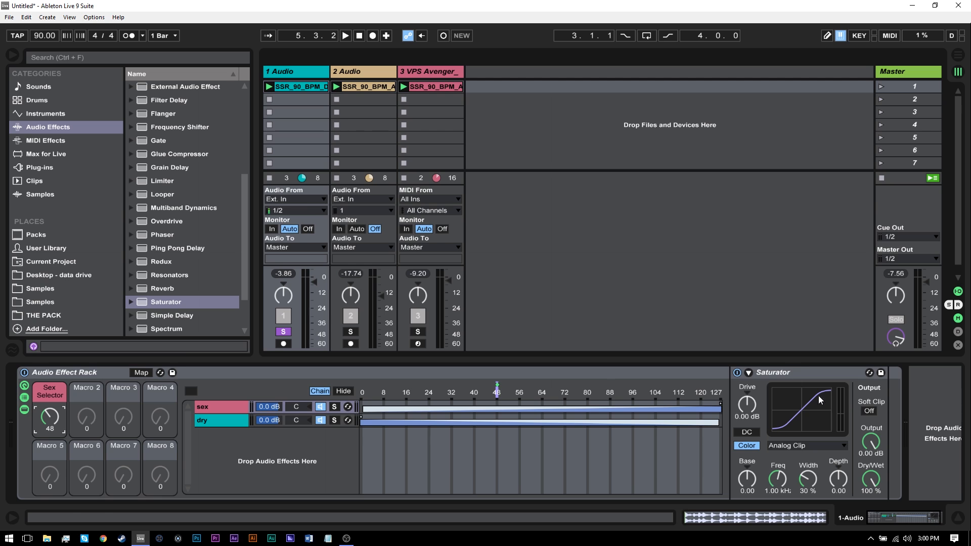
# Step: Set Sex Selector to 64 and map Saturator's Output to Macro 2
pyautogui.click(49, 417)
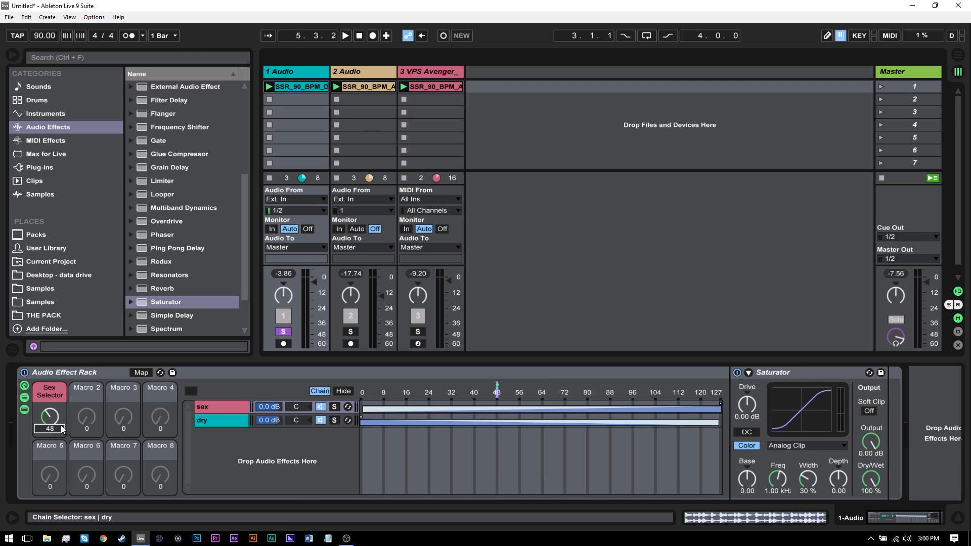
pyautogui.moveTo(49, 416); pyautogui.dragTo(49, 396)
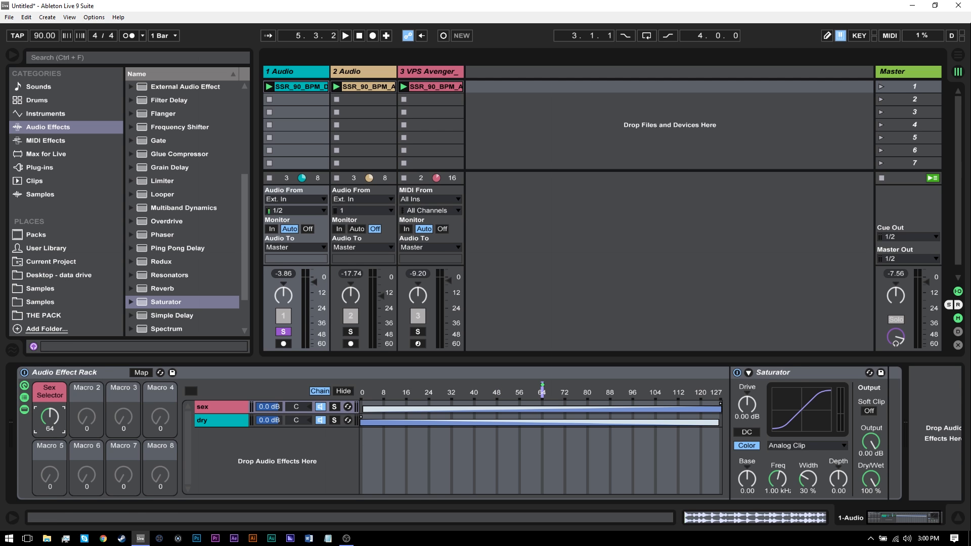
pyautogui.rightClick(746, 405)
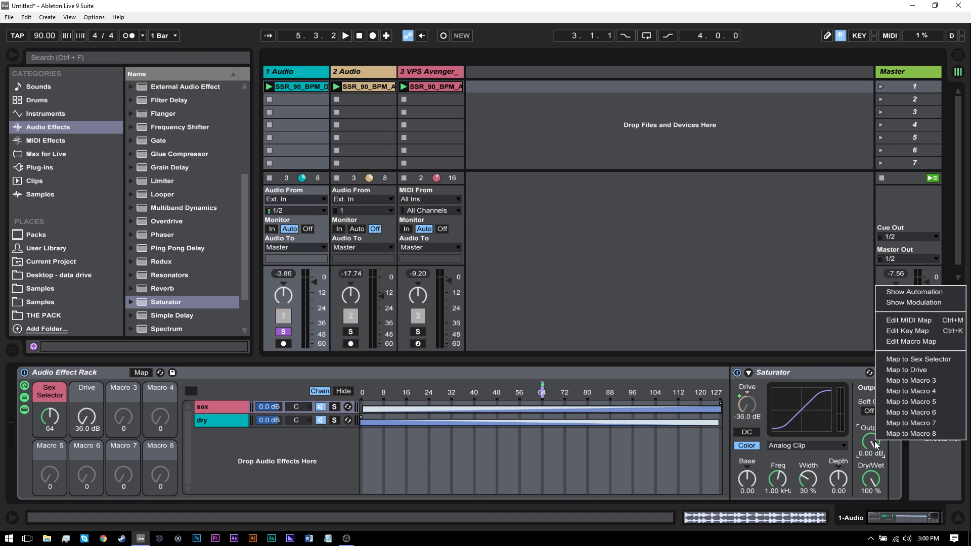
pyautogui.click(529, 469)
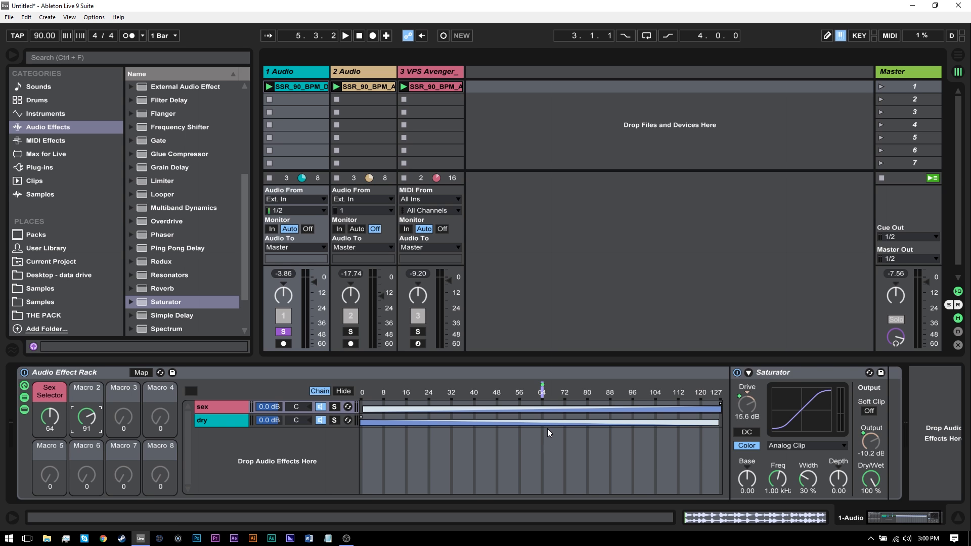
pyautogui.moveTo(547, 435)
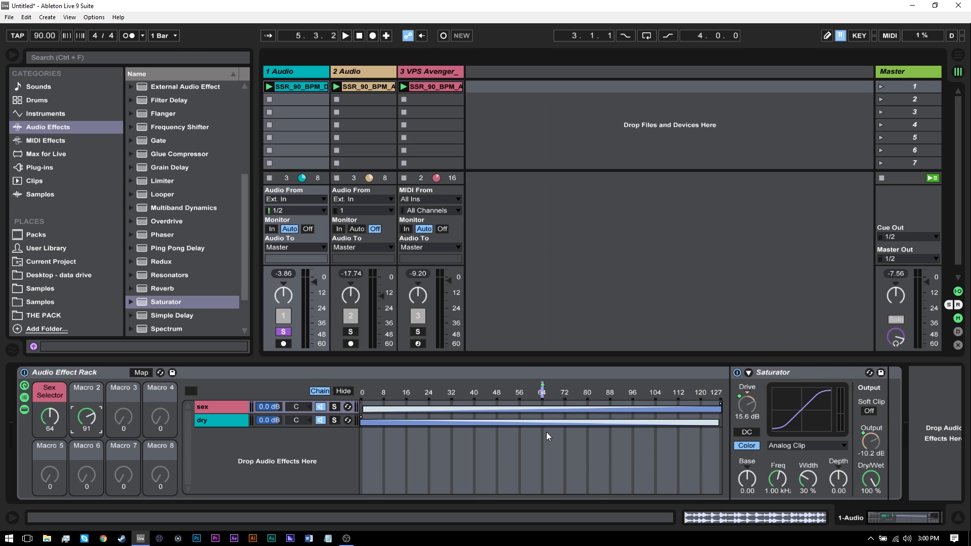
pyautogui.moveTo(469, 410)
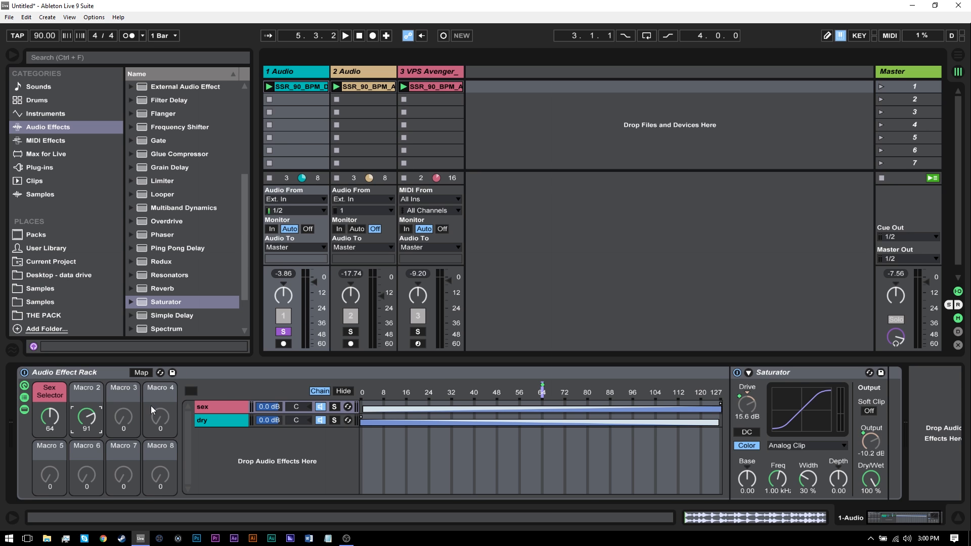
# Step: Invert Macro 2's Output mapping against Drive (0 to 36 dB), then set Macro 2 to 41
pyautogui.click(141, 372)
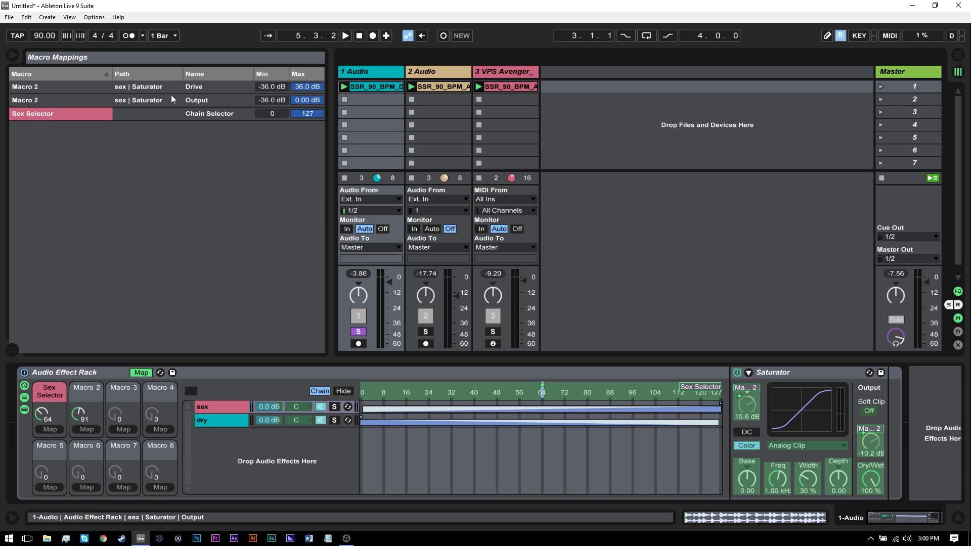
pyautogui.rightClick(196, 100)
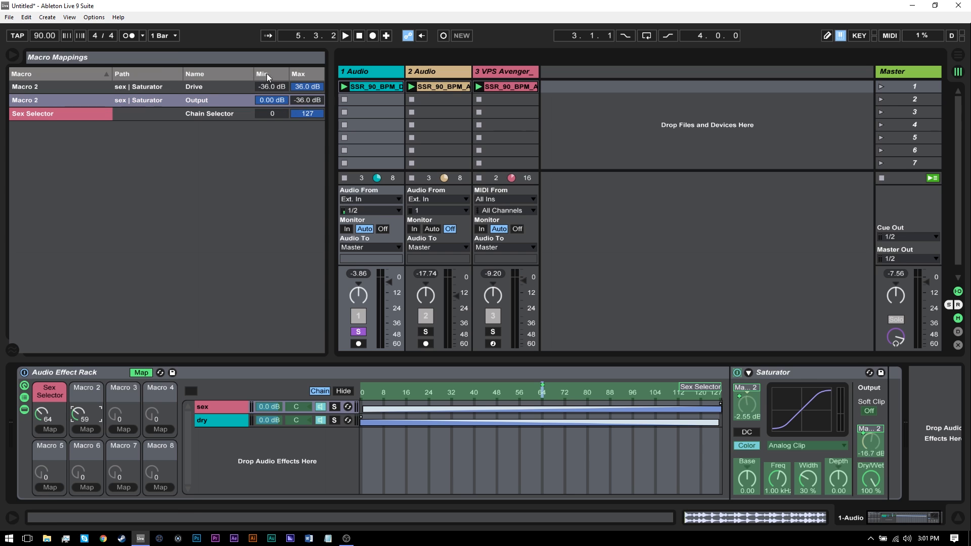
pyautogui.click(270, 86)
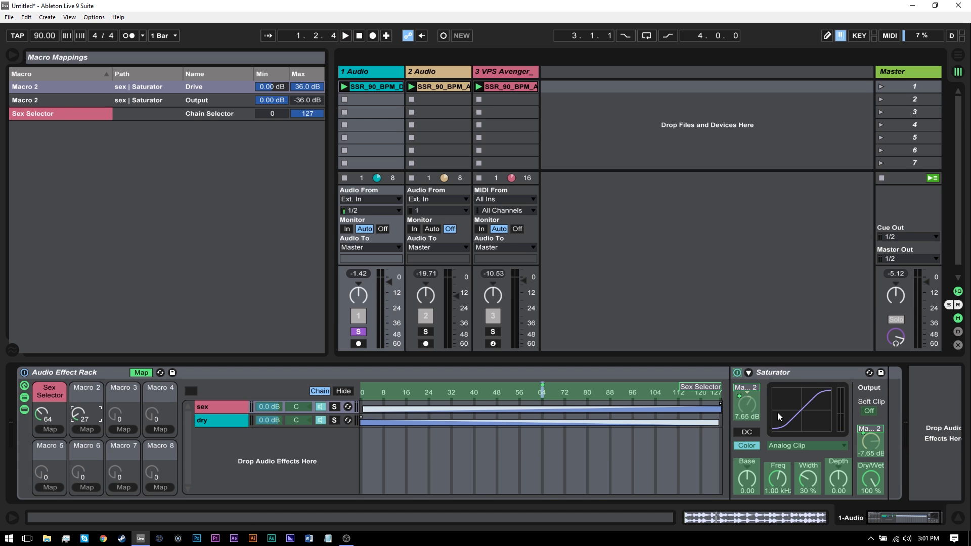
pyautogui.moveTo(922, 460)
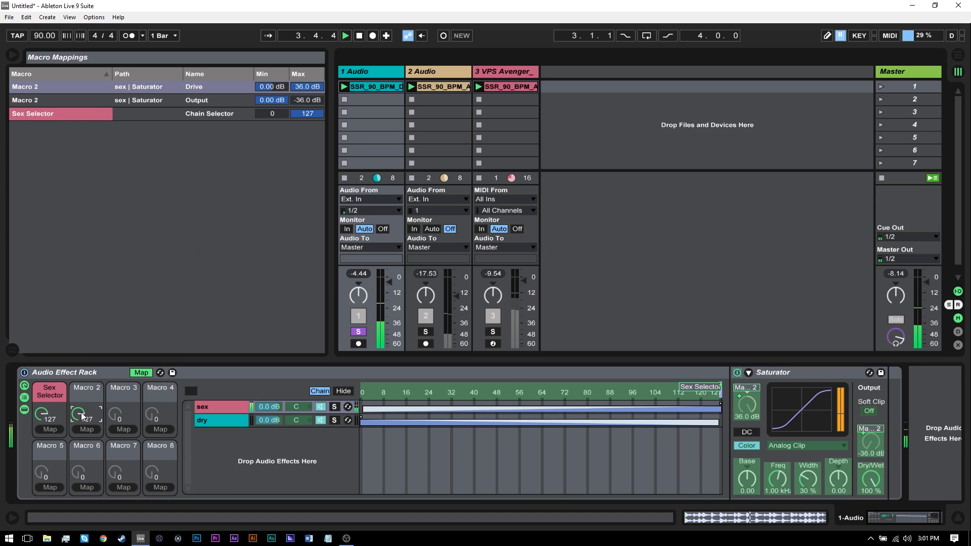
pyautogui.moveTo(86, 413); pyautogui.dragTo(86, 396)
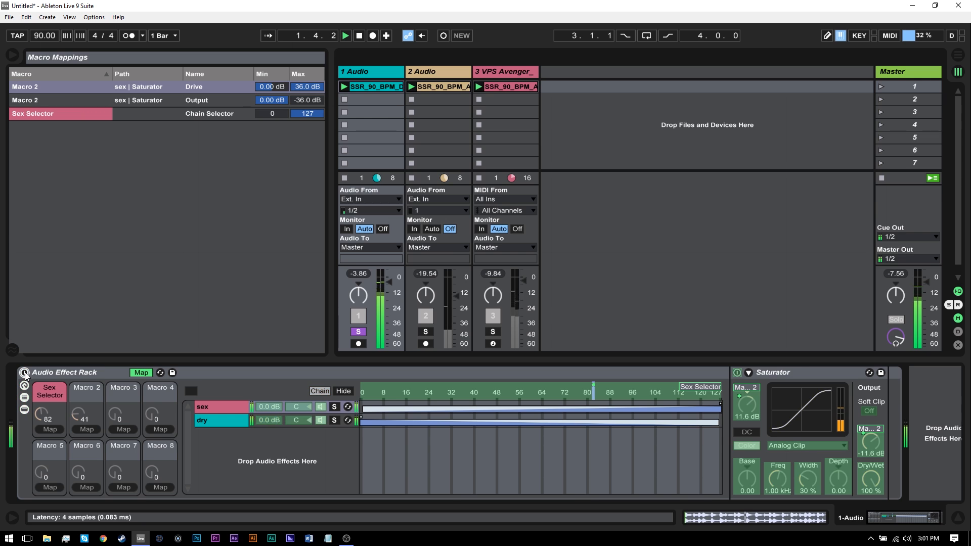
# Step: Toggle the whole rack off and on to compare the sound
pyautogui.click(346, 35)
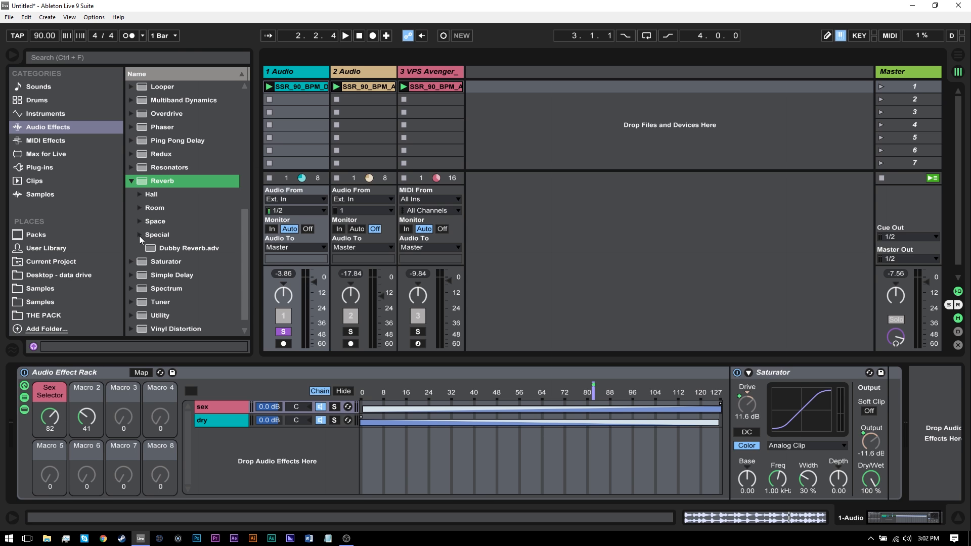
# Step: Scroll the browser toward the Room reverb presets
pyautogui.scroll(-3)
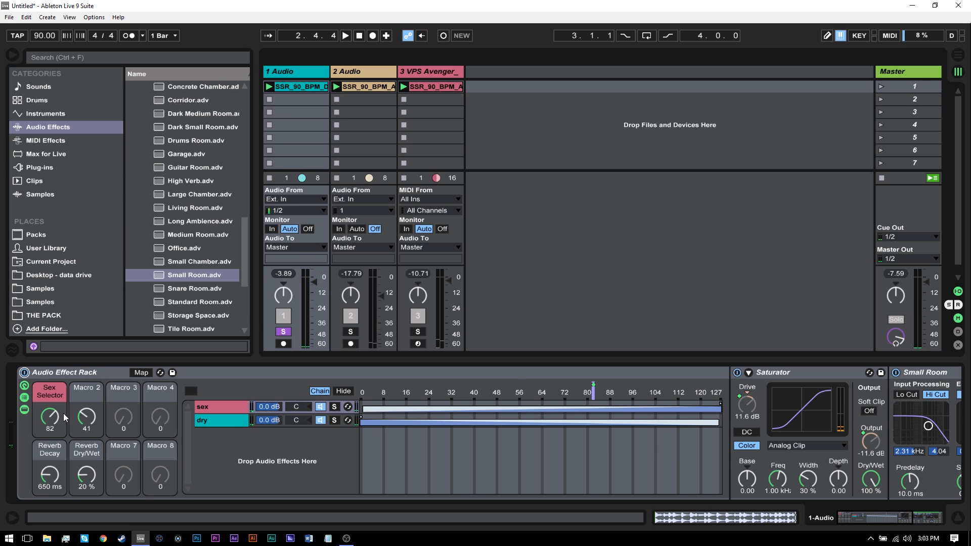
pyautogui.moveTo(613, 436)
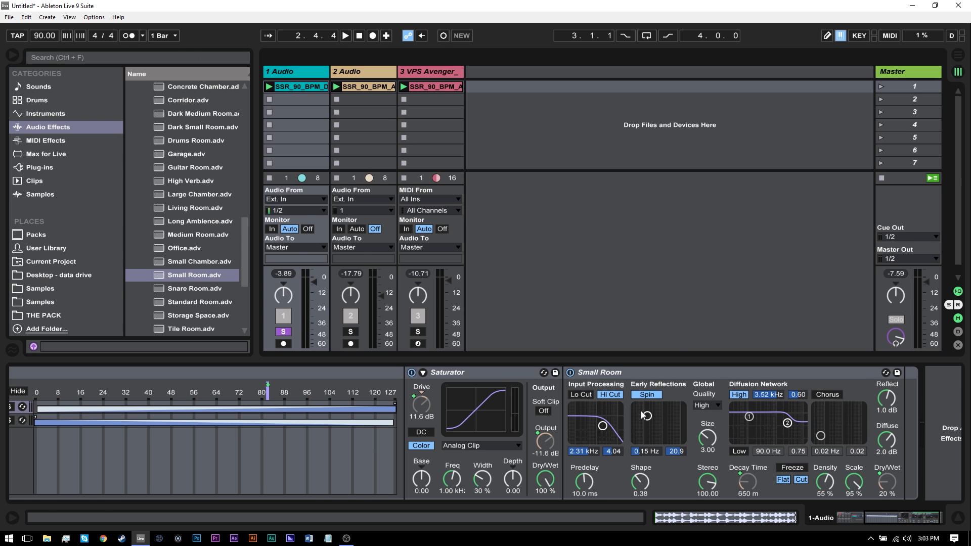
# Step: Add EQ Eight after the reverb, change band 1's filter type, and switch to M/S mode
pyautogui.click(45, 140)
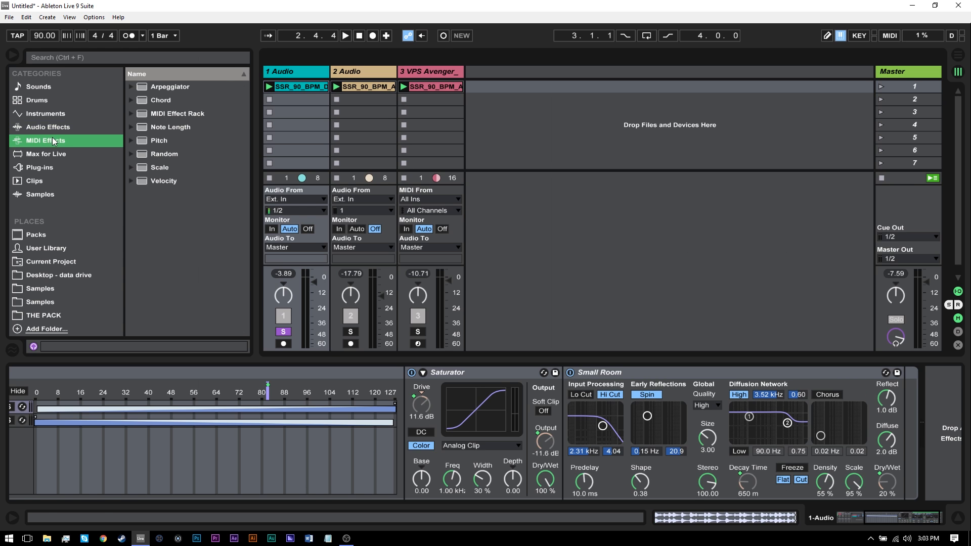
pyautogui.click(47, 127)
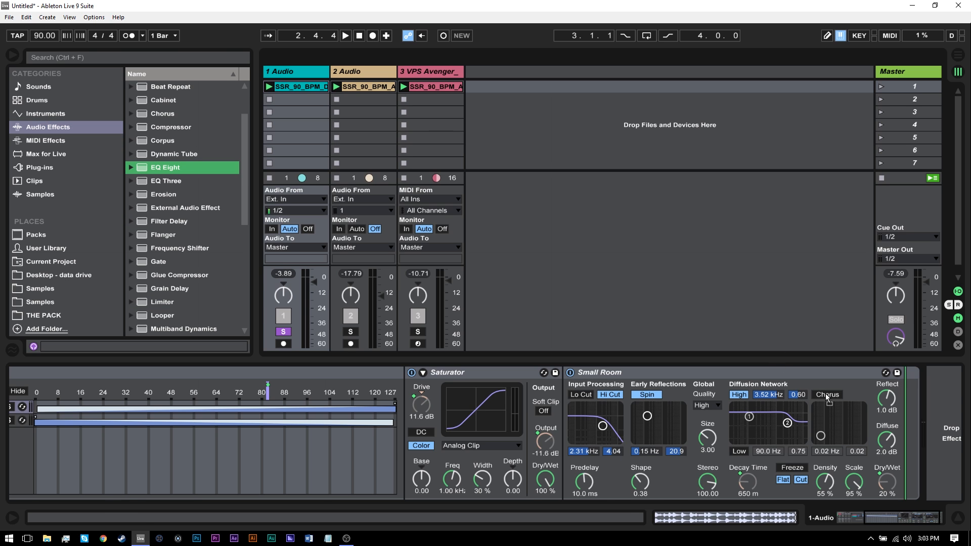
pyautogui.doubleClick(163, 167)
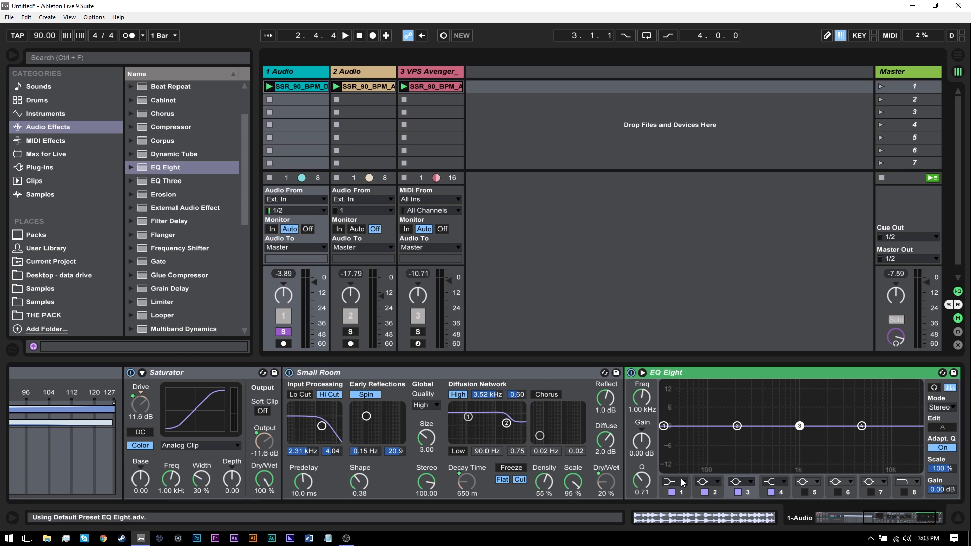
pyautogui.click(679, 492)
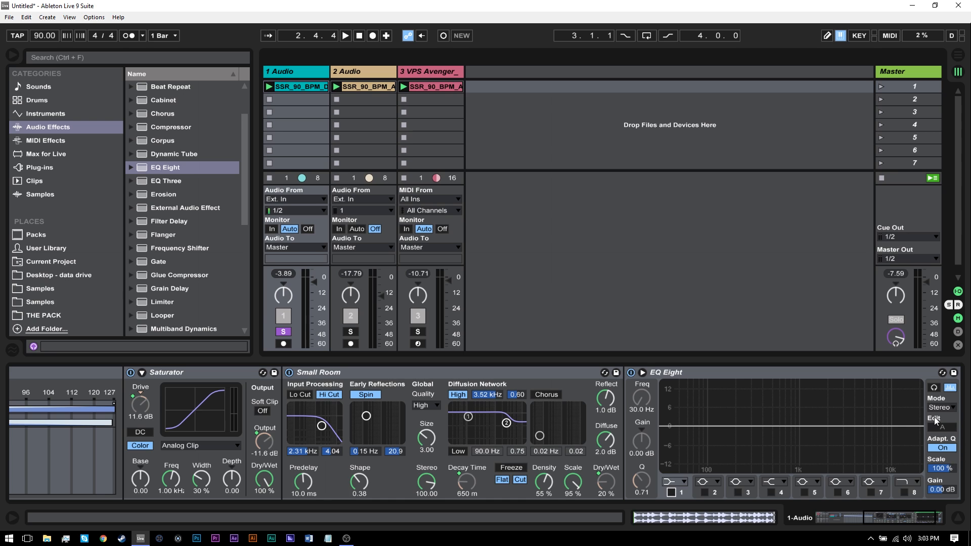
pyautogui.click(940, 406)
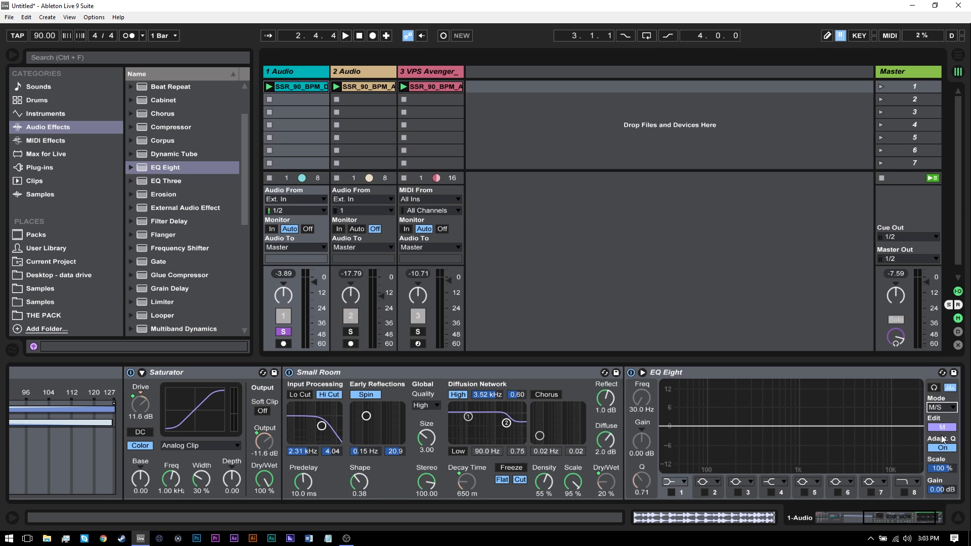
pyautogui.moveTo(761, 436)
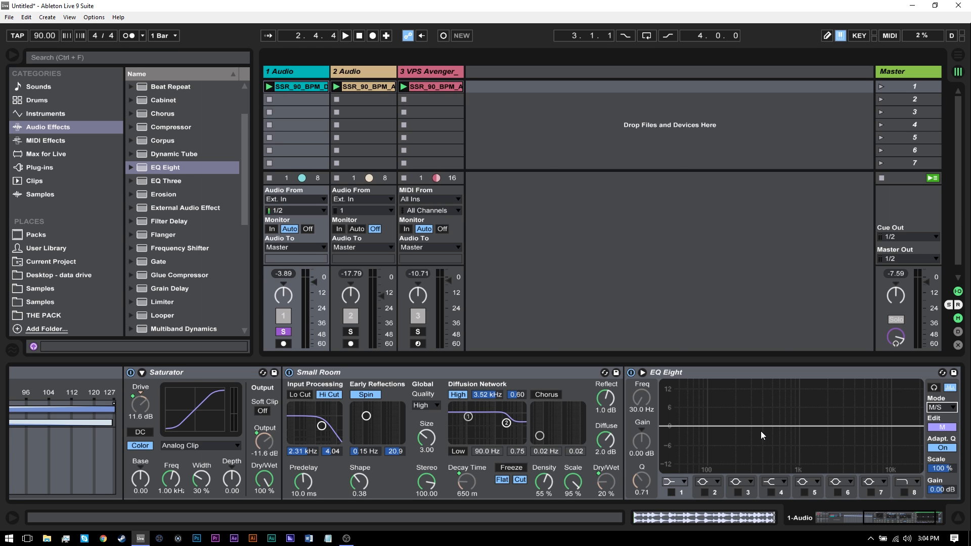
pyautogui.moveTo(916, 426)
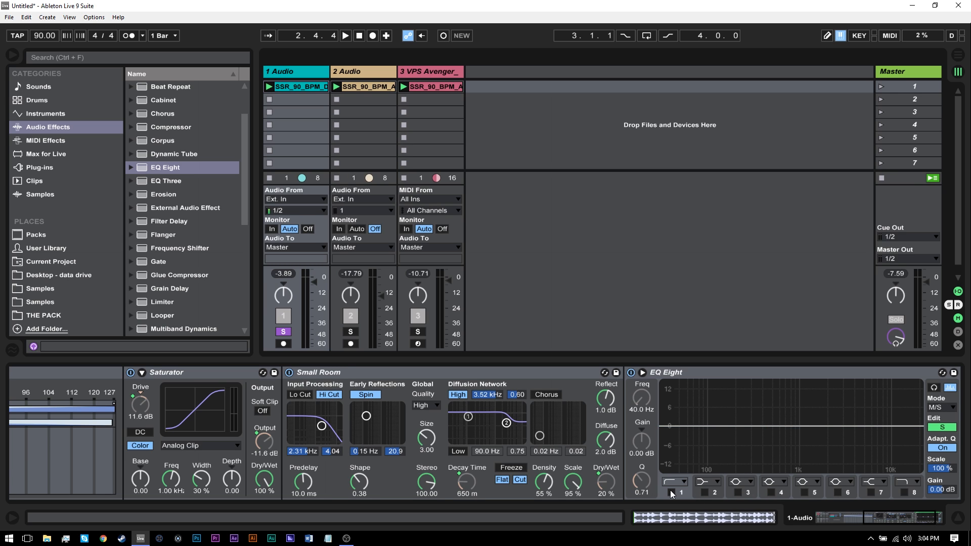
# Step: Make EQ Eight's first band a low-cut filter
pyautogui.click(673, 492)
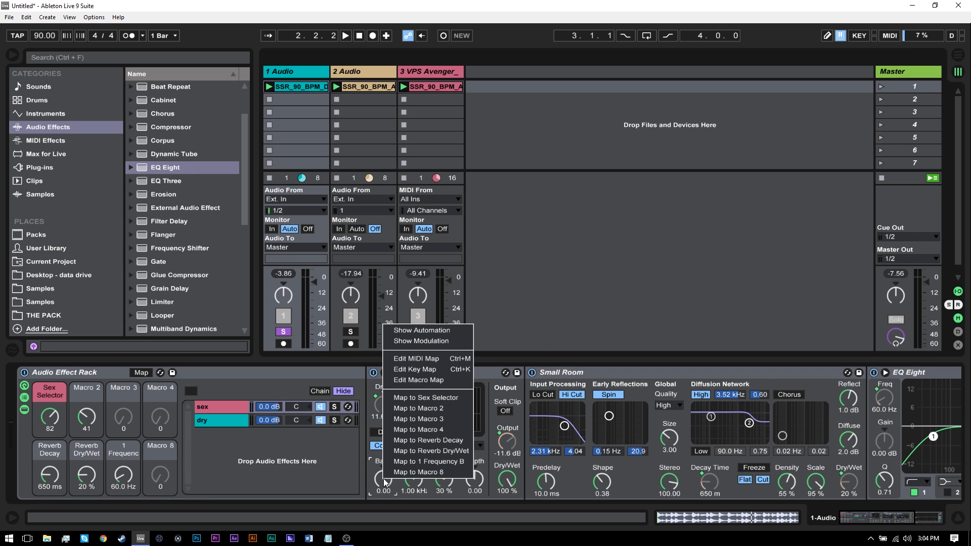
pyautogui.moveTo(418, 419)
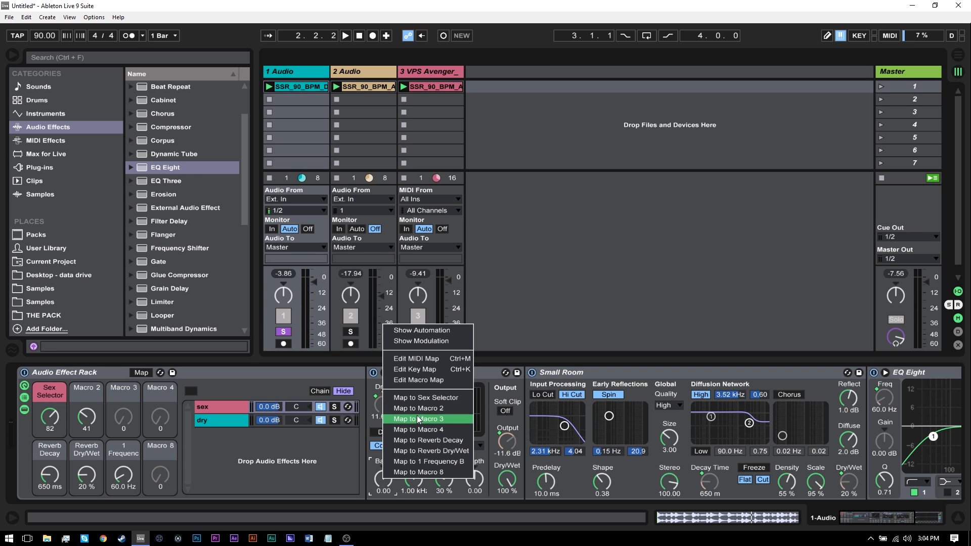
# Step: Map Saturator Base to Macro 3, test the Base and Depth macros, and reset both to 0
pyautogui.click(423, 418)
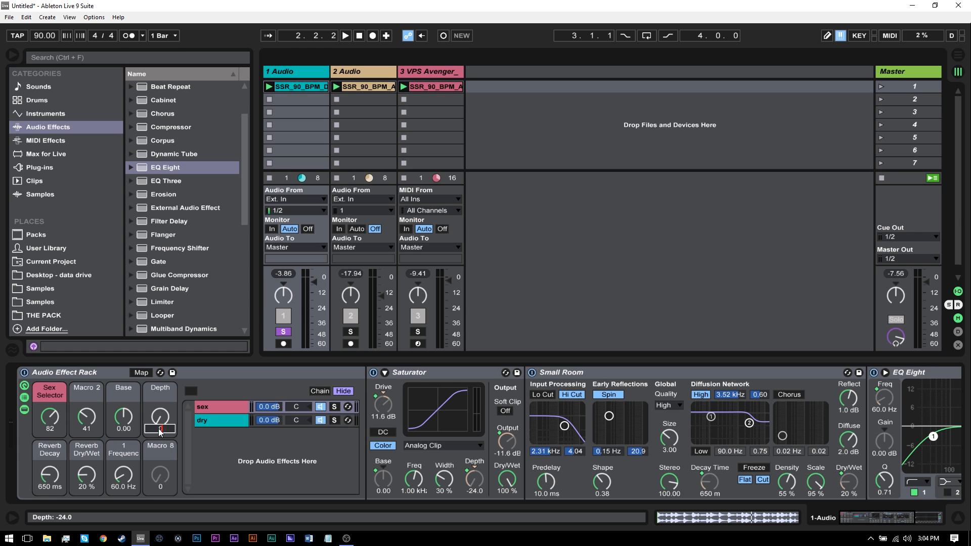
pyautogui.moveTo(160, 418); pyautogui.dragTo(159, 396)
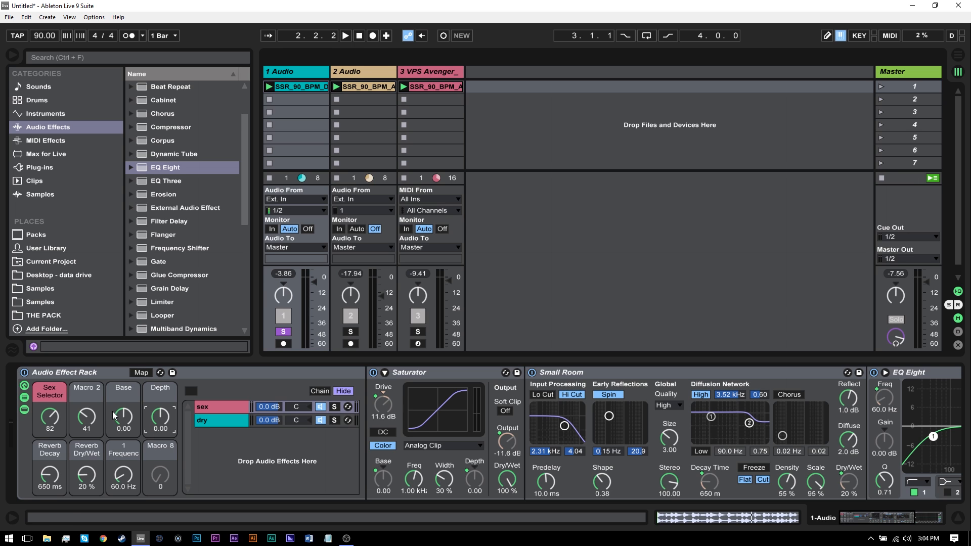
pyautogui.moveTo(123, 418); pyautogui.dragTo(124, 396)
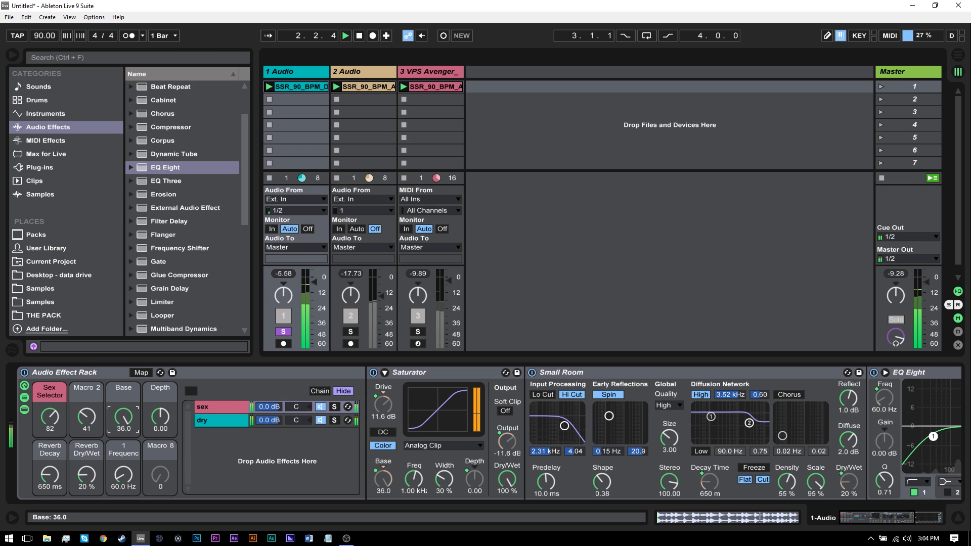
pyautogui.moveTo(123, 412); pyautogui.dragTo(123, 440)
pyautogui.write('In/Out')
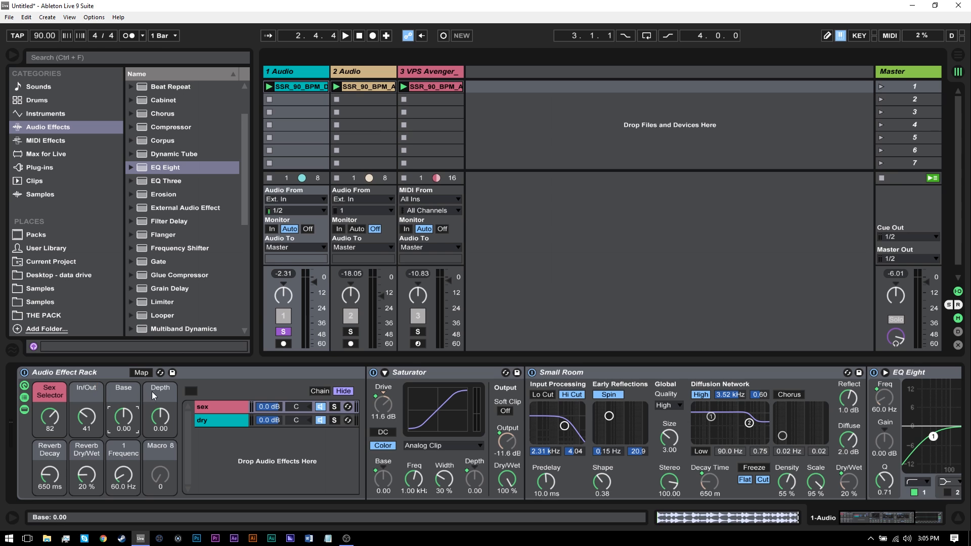
pyautogui.moveTo(175, 421)
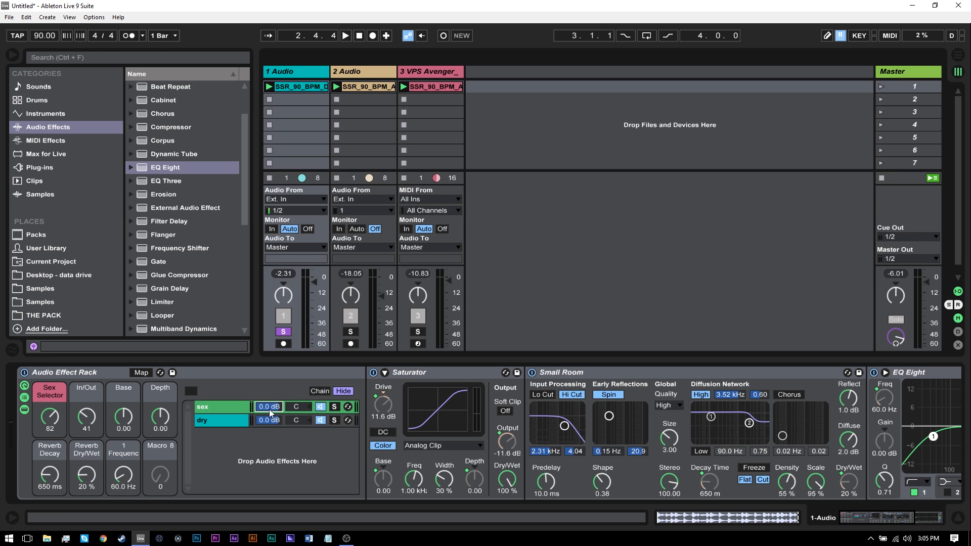
# Step: Lower the sex chain volume to -2.0 dB and fold up the Small Room reverb
pyautogui.moveTo(268, 406); pyautogui.dragTo(268, 427)
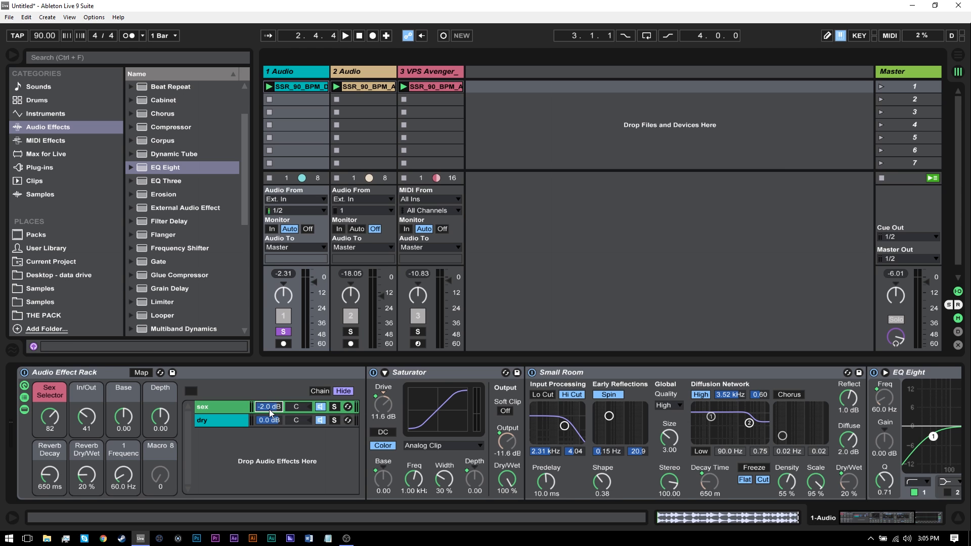
pyautogui.moveTo(270, 469)
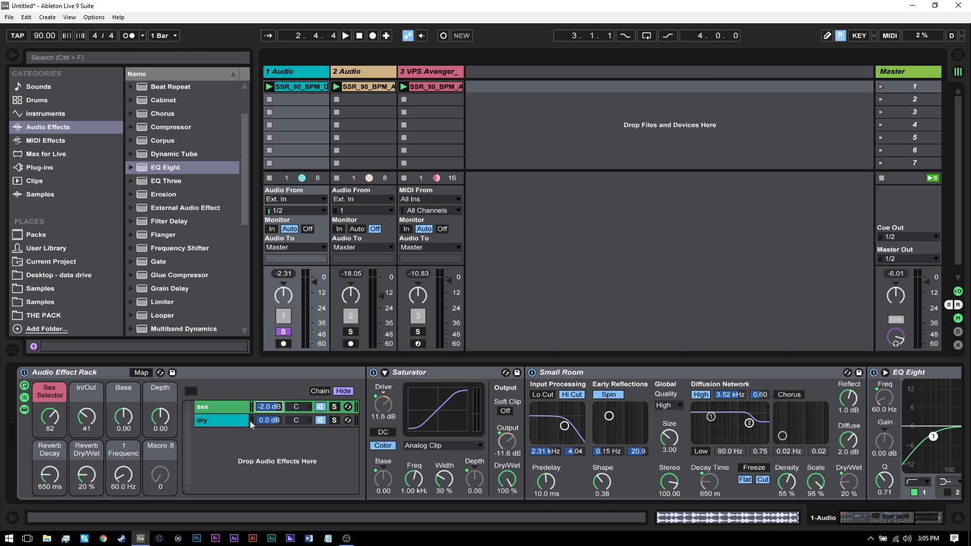
pyautogui.moveTo(147, 392)
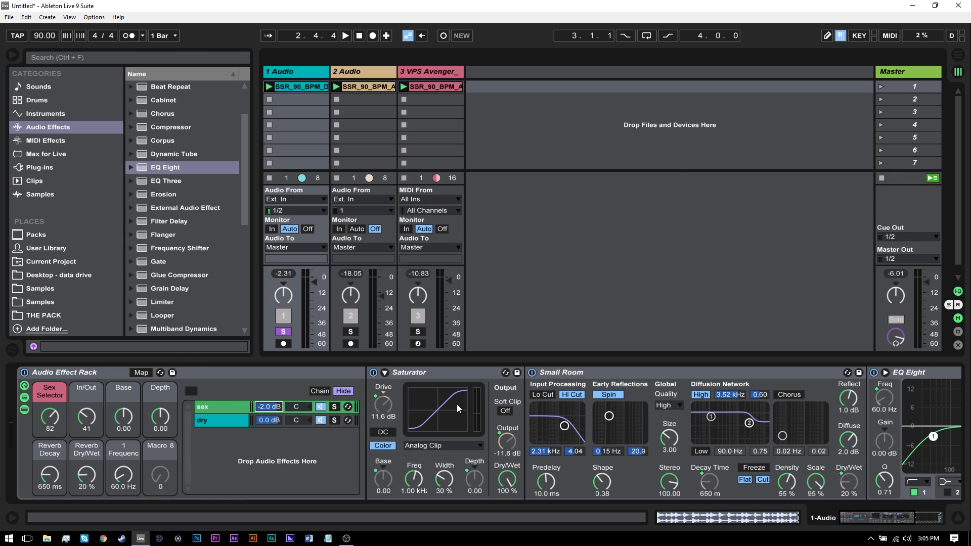
pyautogui.click(560, 372)
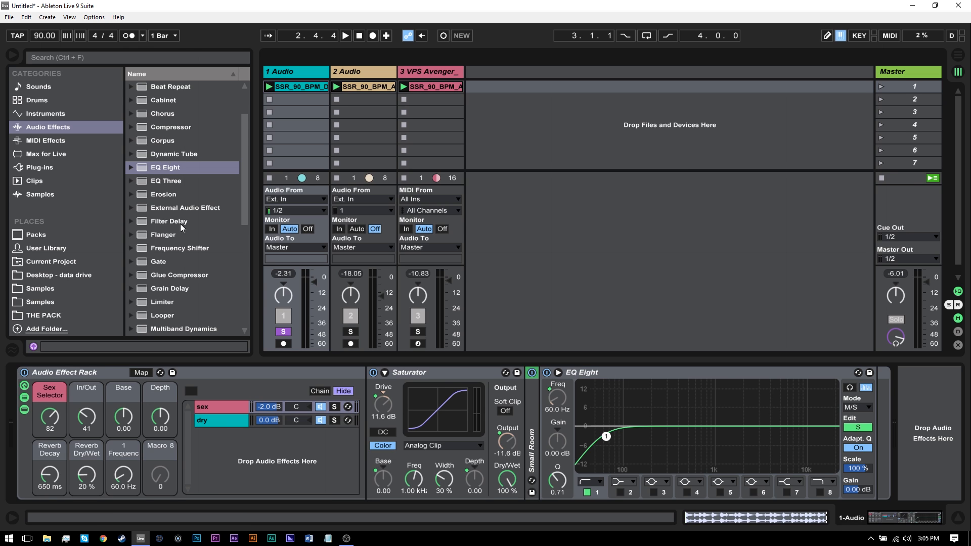
# Step: Add a Limiter to the chain and toggle the whole rack to compare the sound
pyautogui.doubleClick(162, 301)
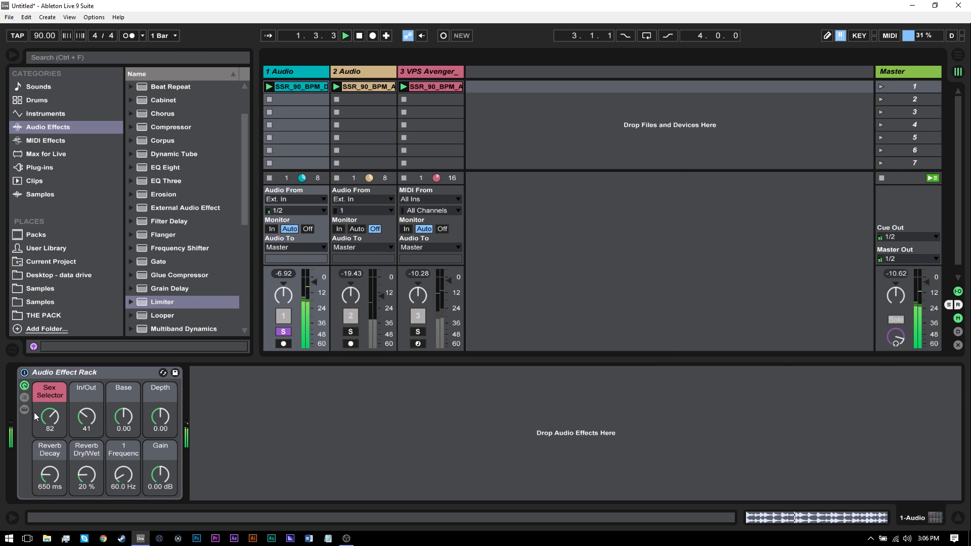
pyautogui.click(24, 375)
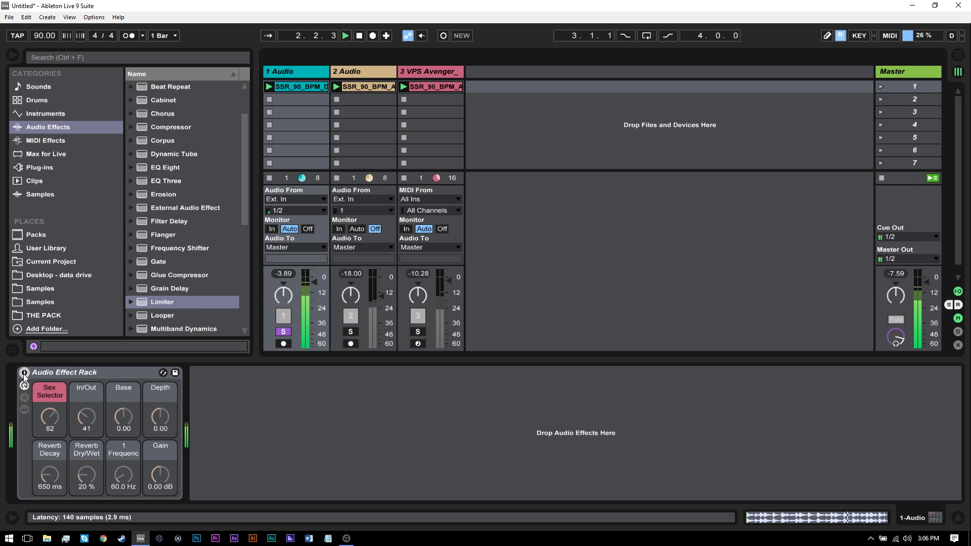